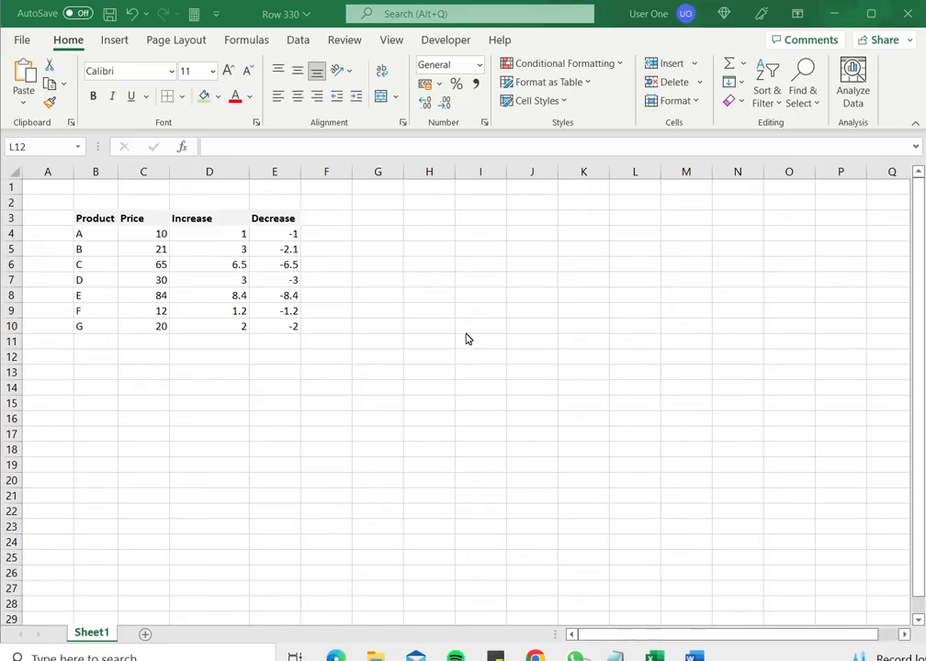
mouse_move(371, 304)
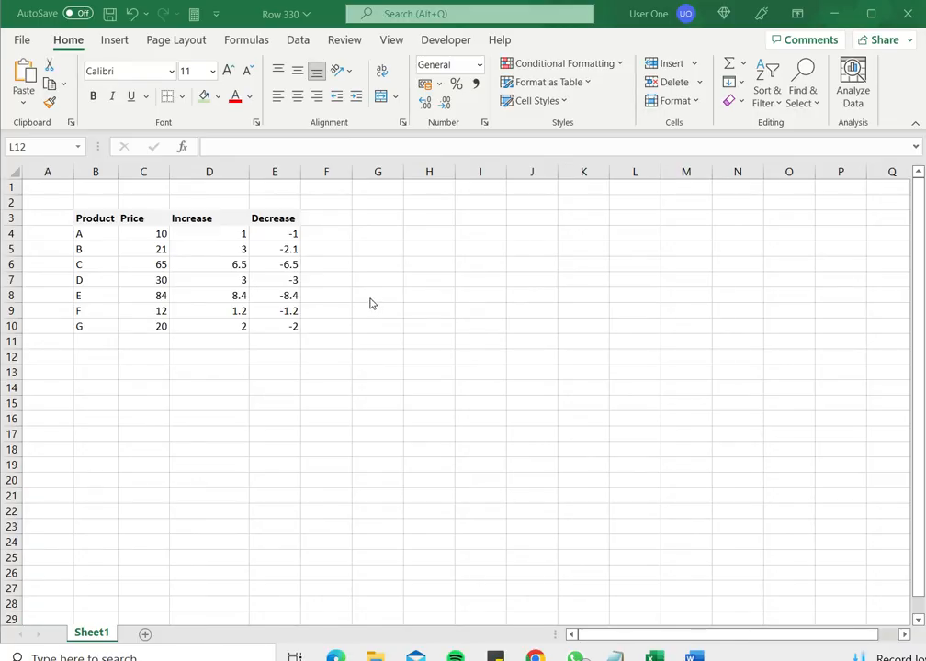
Step: Apply Thick Outside Borders to B3:E10 from the Home ribbon Borders list
click(636, 357)
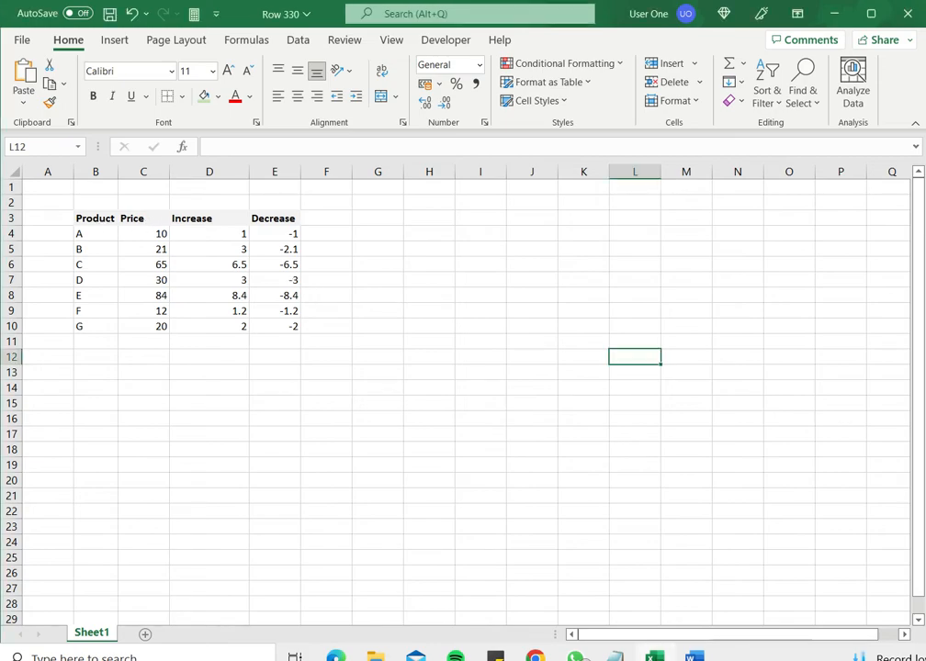
drag(95, 217, 276, 327)
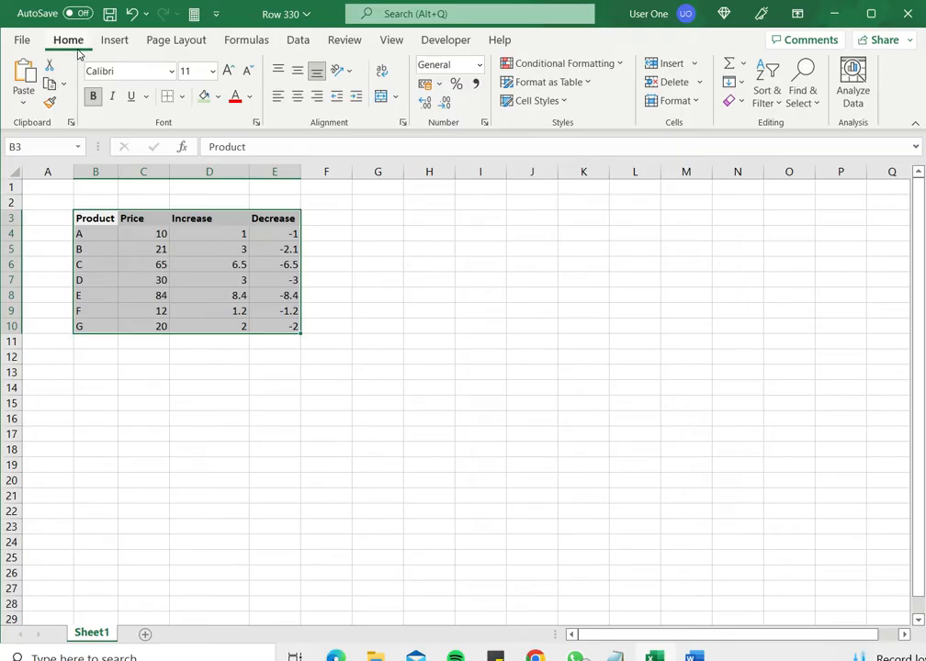
click(169, 96)
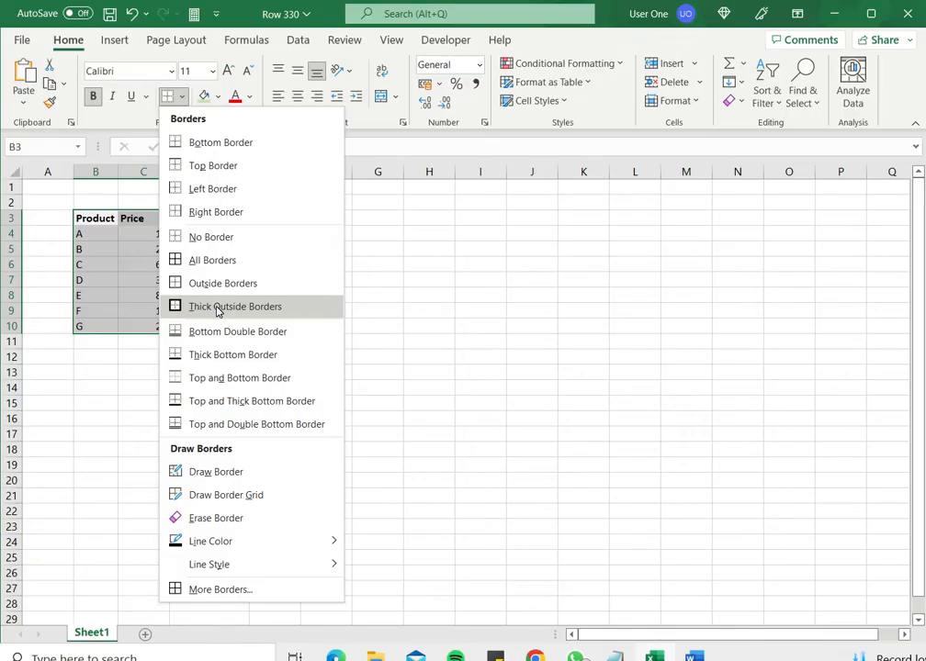
click(235, 305)
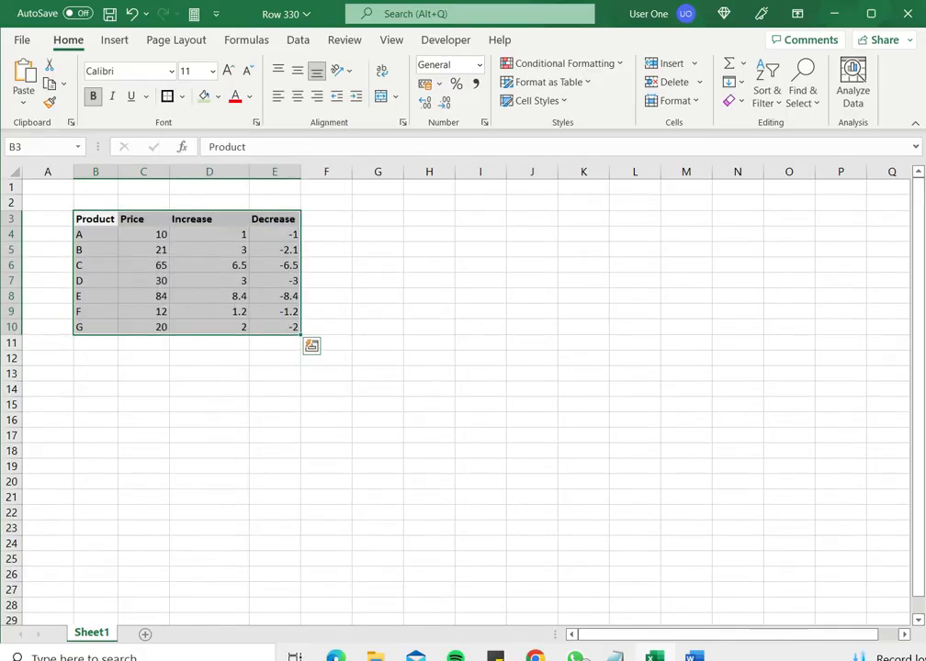
click(430, 311)
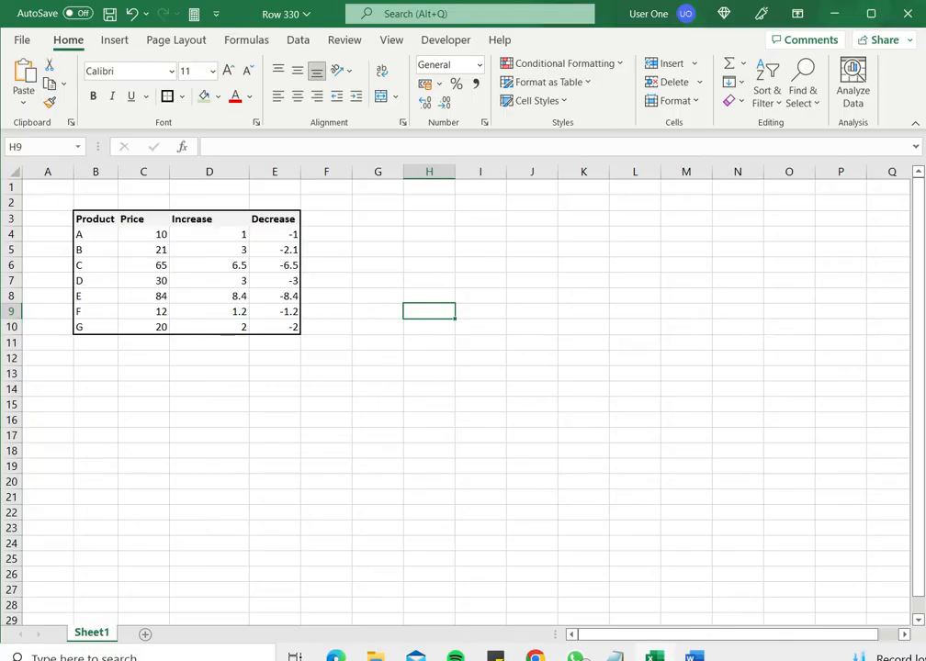
Step: Undo the thick border and reselect the table range B3:E10
click(378, 310)
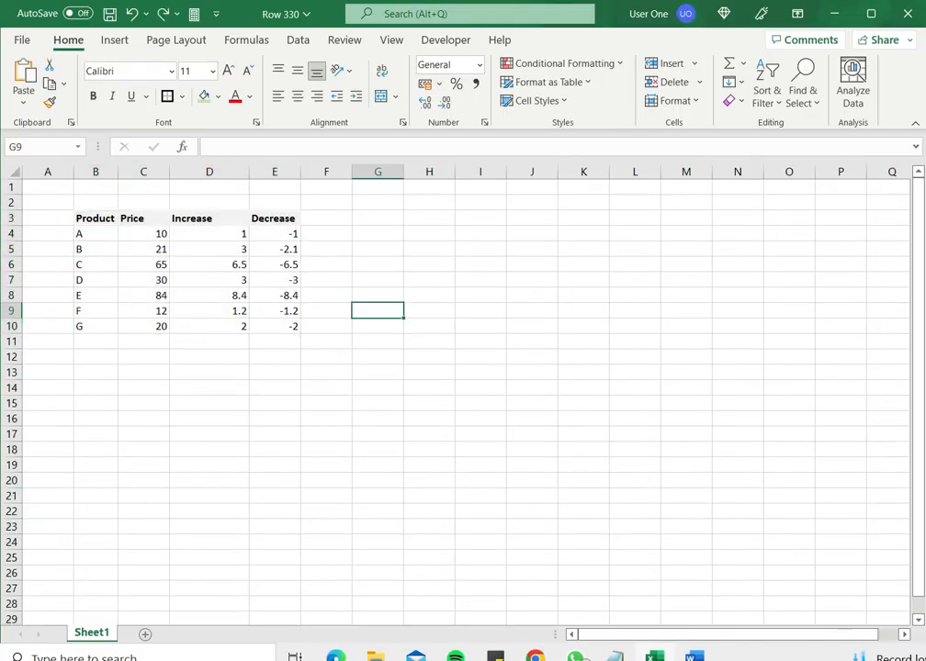
drag(95, 217, 209, 327)
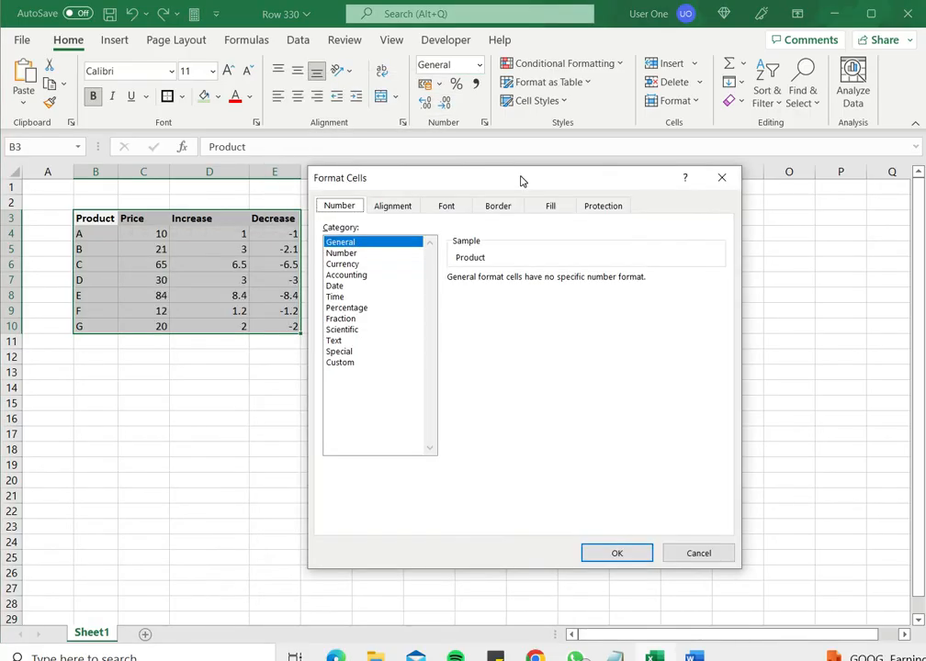
Step: In Format Cells' Border settings, set the Outline preset for B3:E10 and confirm
click(498, 206)
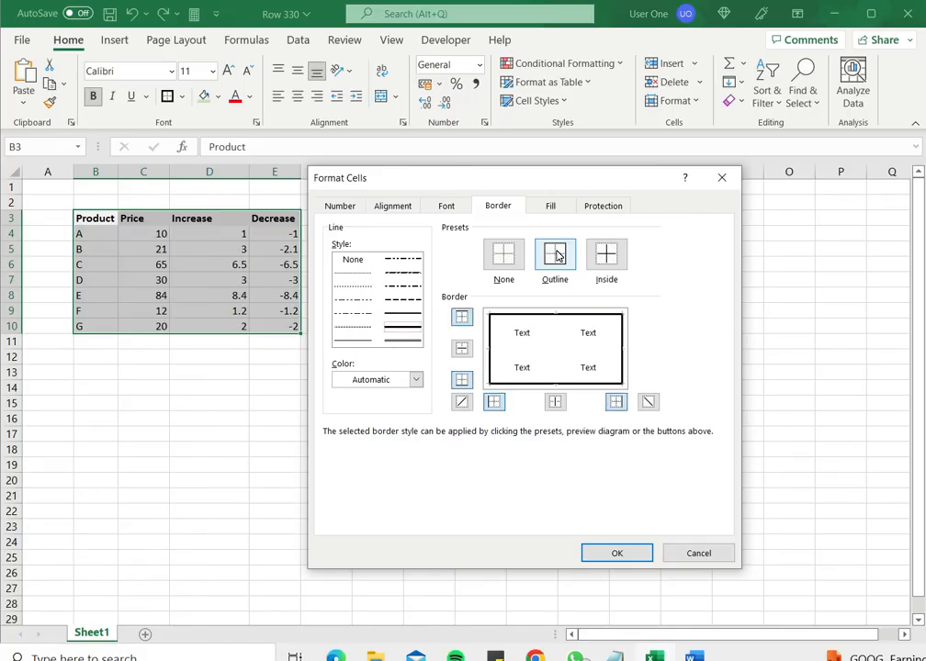
click(555, 253)
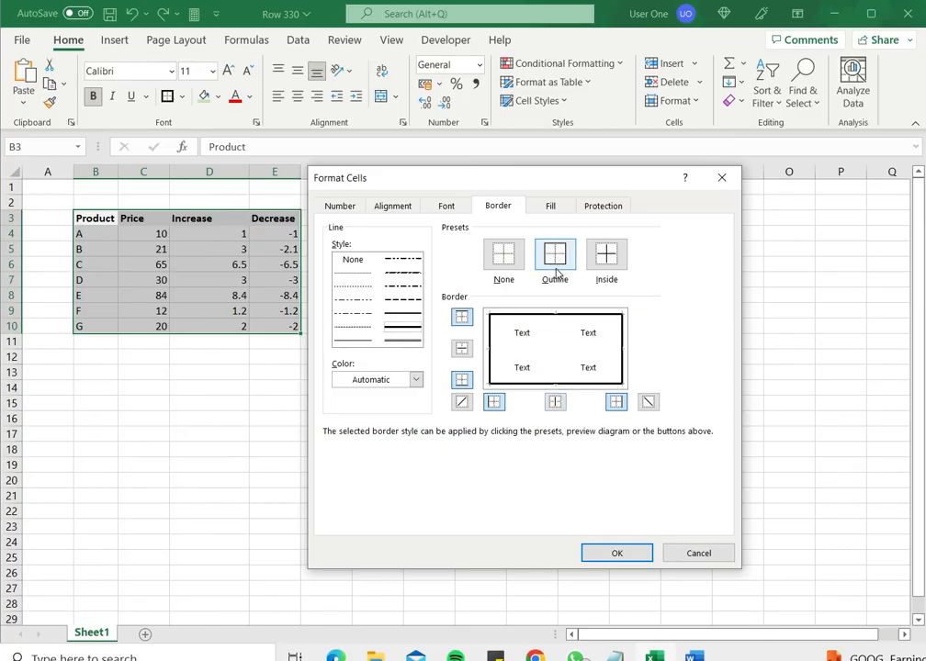
click(617, 551)
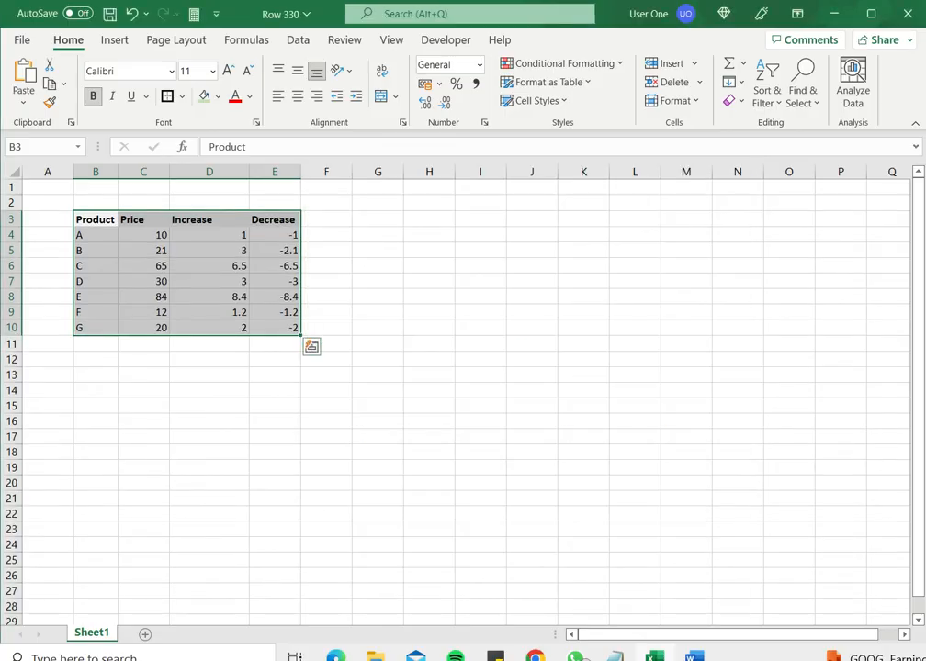
click(378, 312)
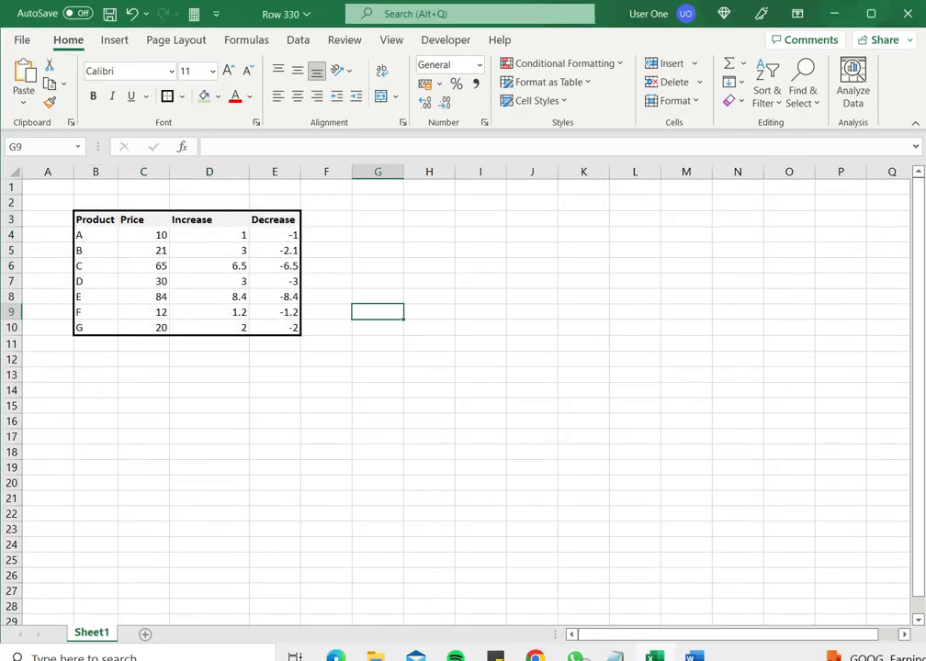